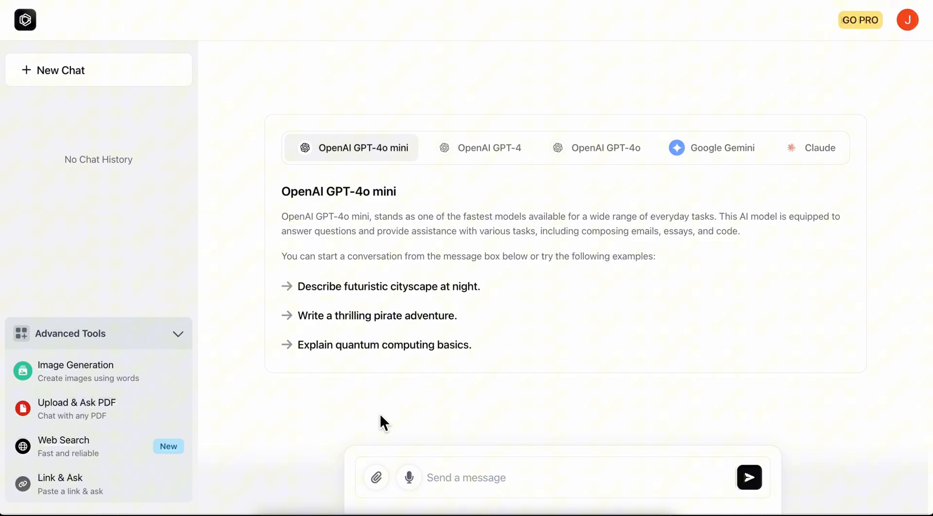
mouse_move(366, 219)
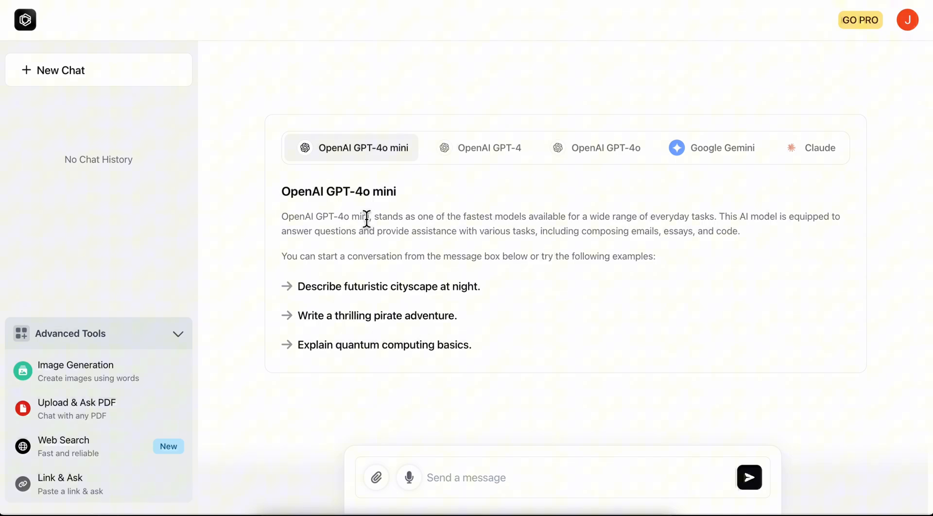
mouse_move(489, 148)
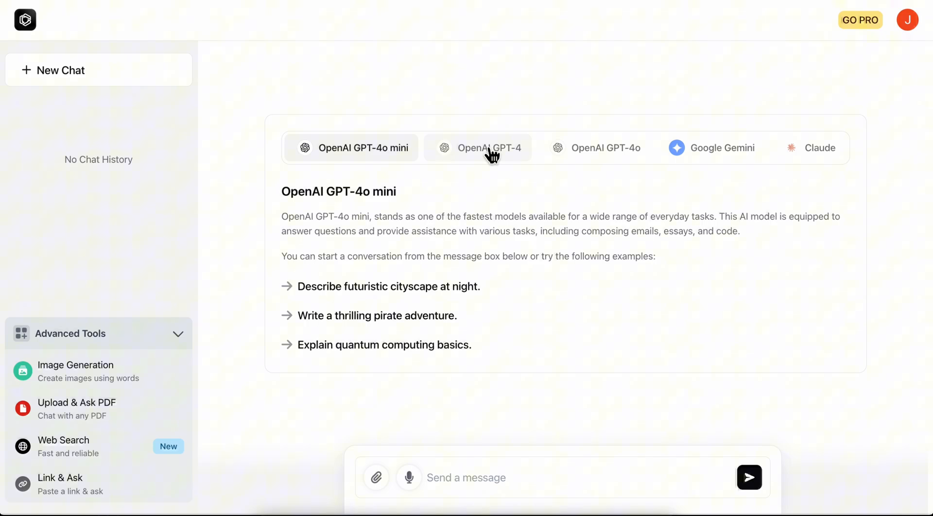
mouse_move(354, 163)
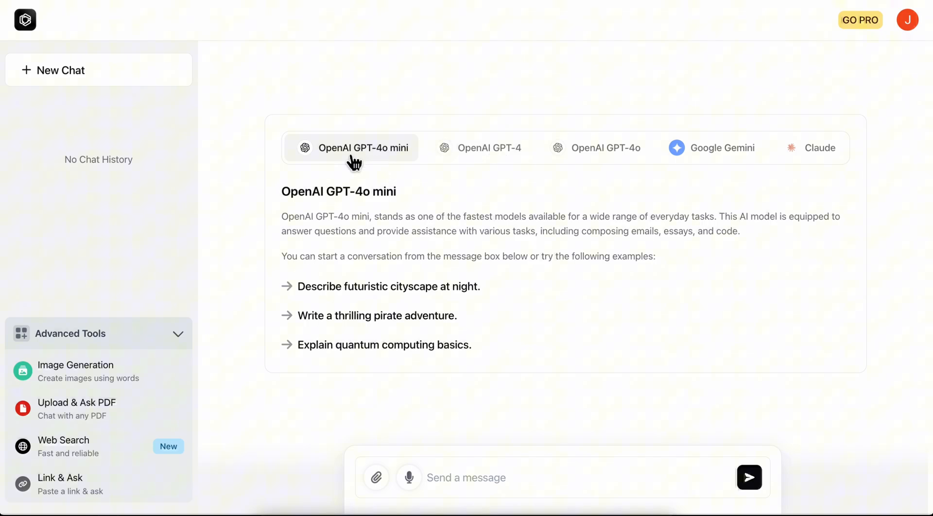
mouse_move(738, 163)
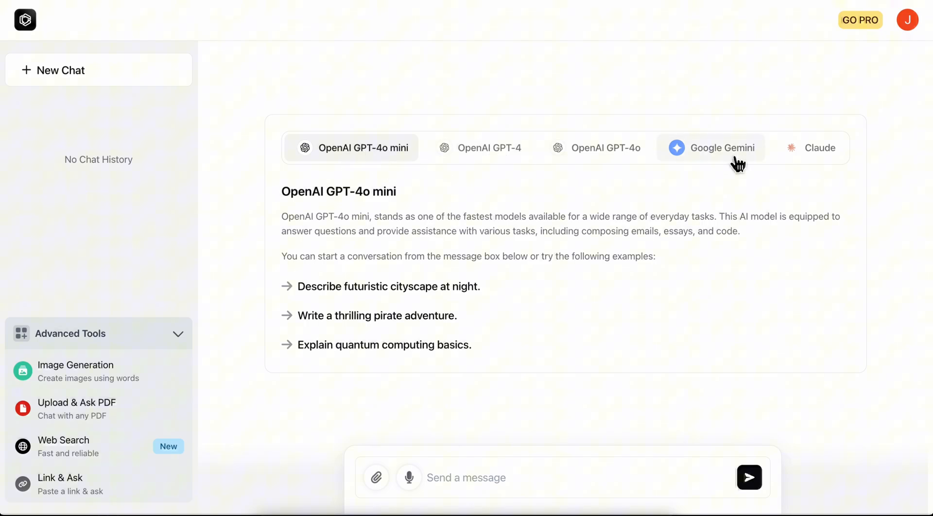
Preview the Gemini and Claude model introductions, return to GPT-4o mini, and look at Image Generation.
click(711, 148)
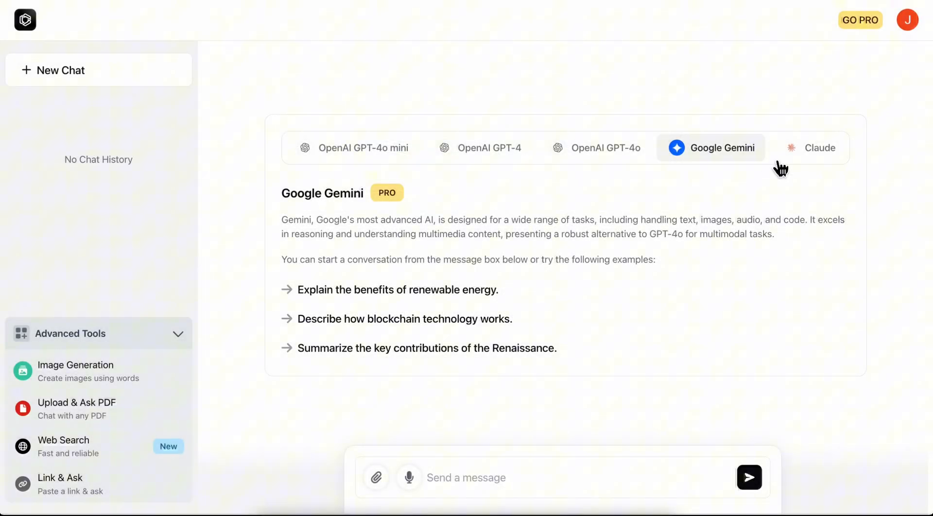
click(819, 148)
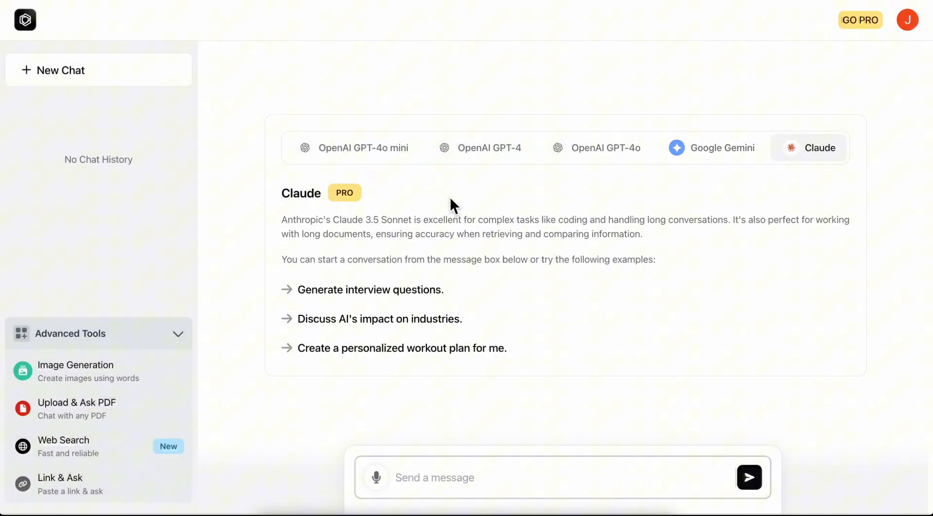
click(351, 148)
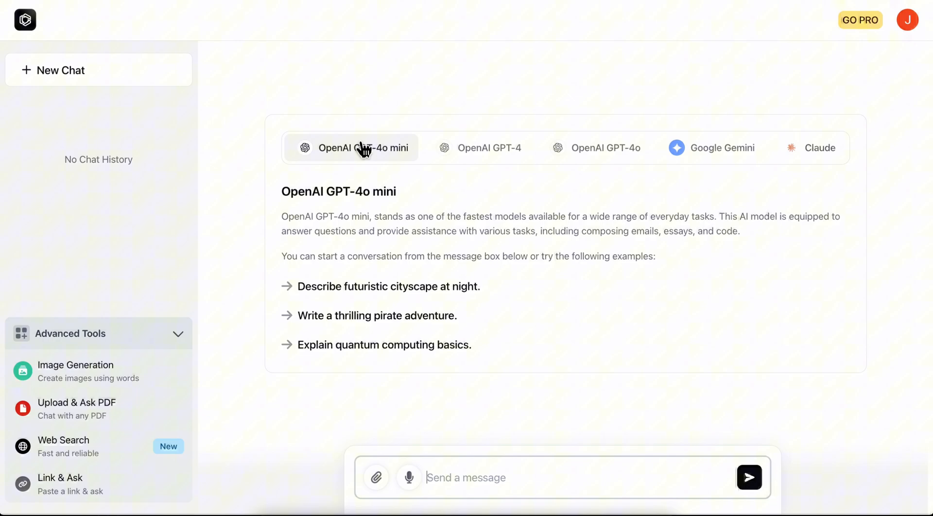
mouse_move(631, 173)
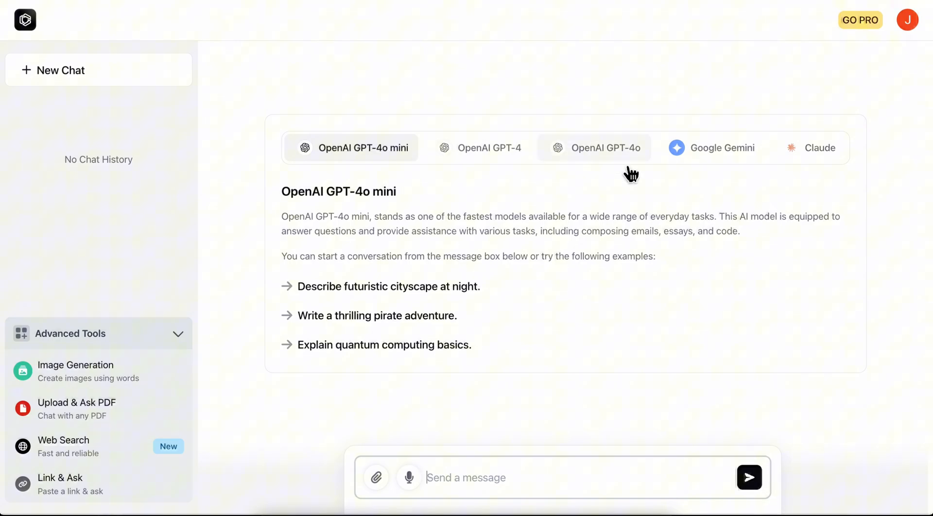
mouse_move(682, 113)
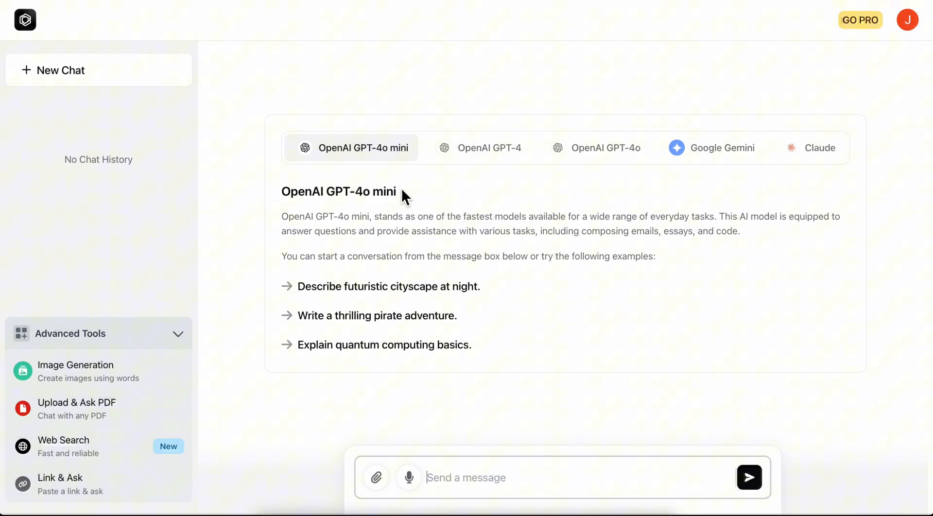
mouse_move(95, 384)
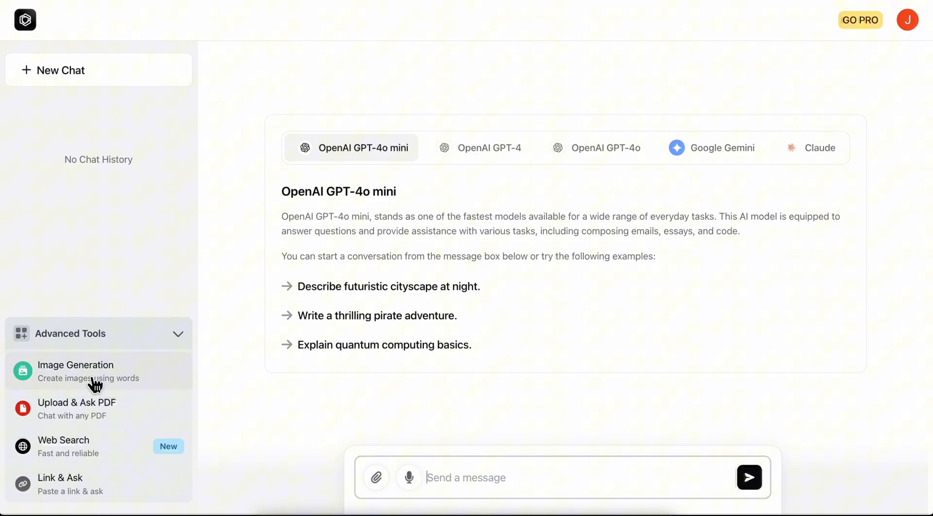
mouse_move(78, 378)
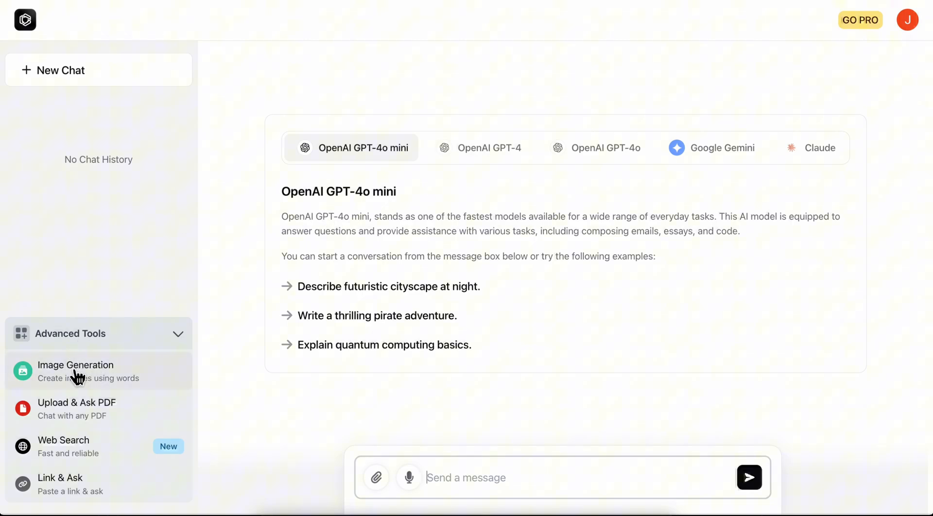
click(76, 371)
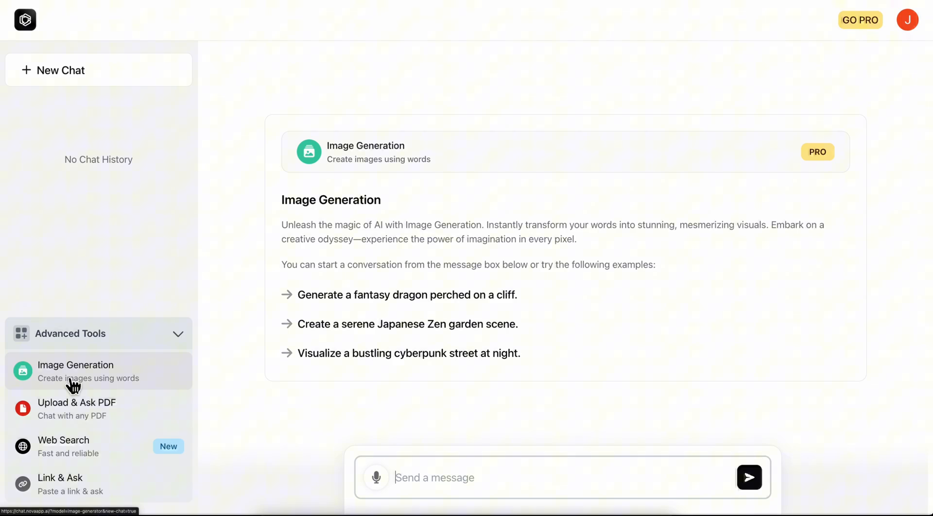
mouse_move(70, 418)
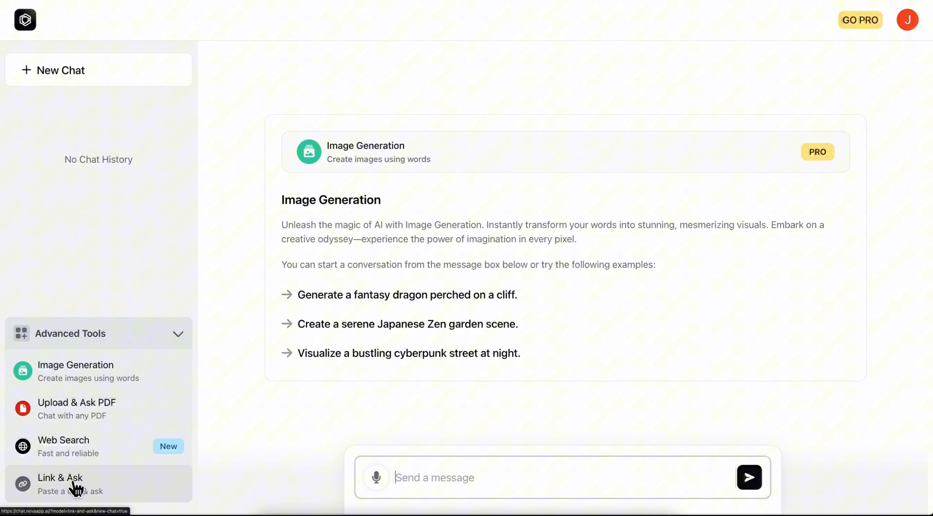
mouse_move(113, 454)
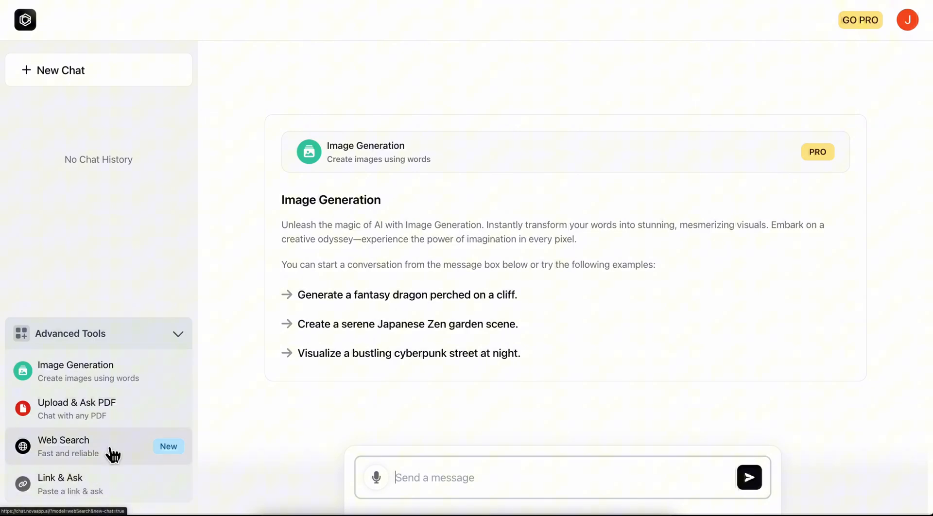
mouse_move(117, 263)
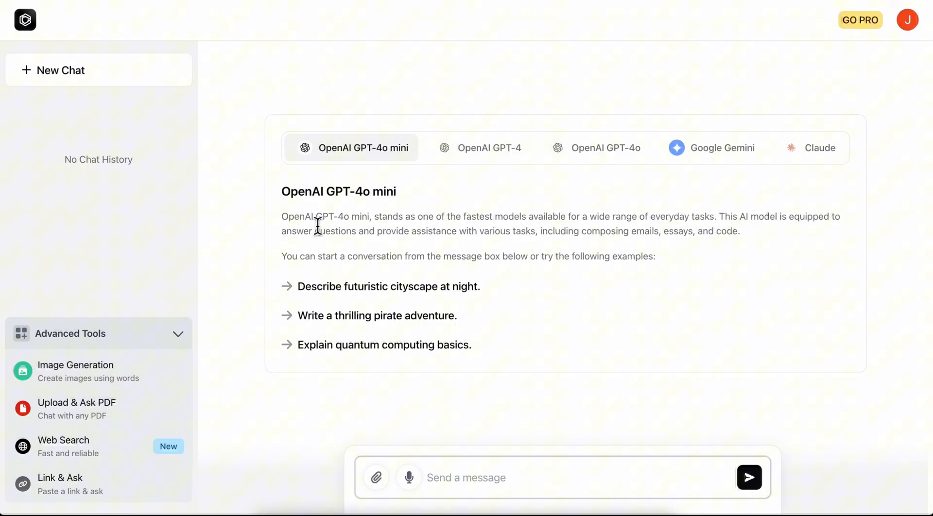
mouse_move(738, 180)
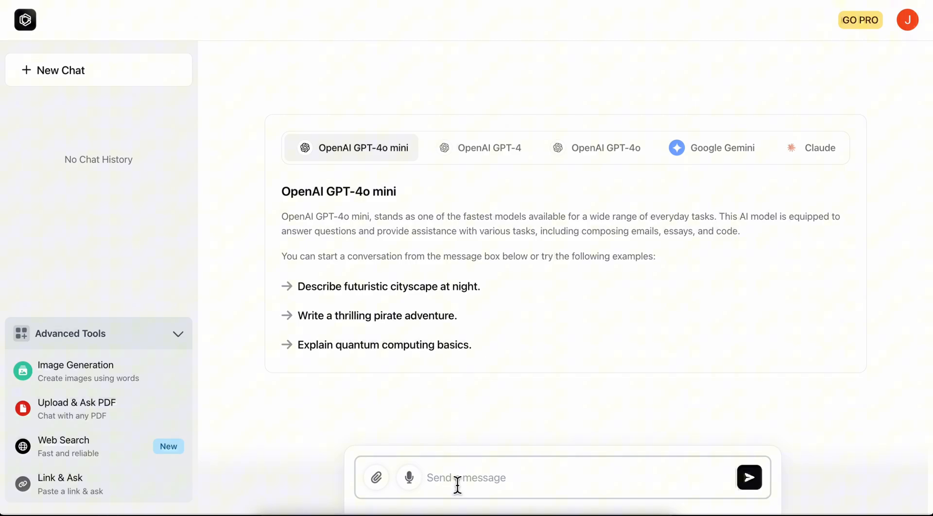
Ask GPT-4o mini "what is 2 + 2" and send it for a reply.
text(what)
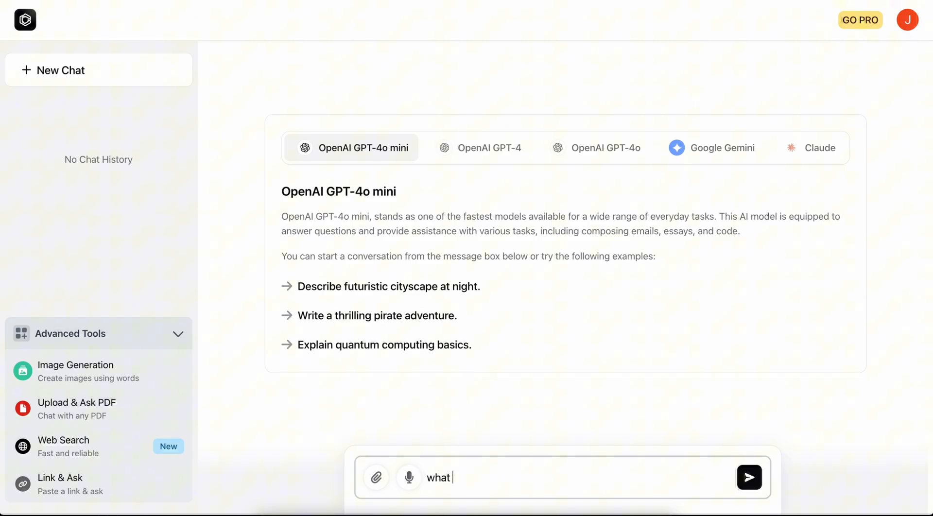
text(is 2 + 2)
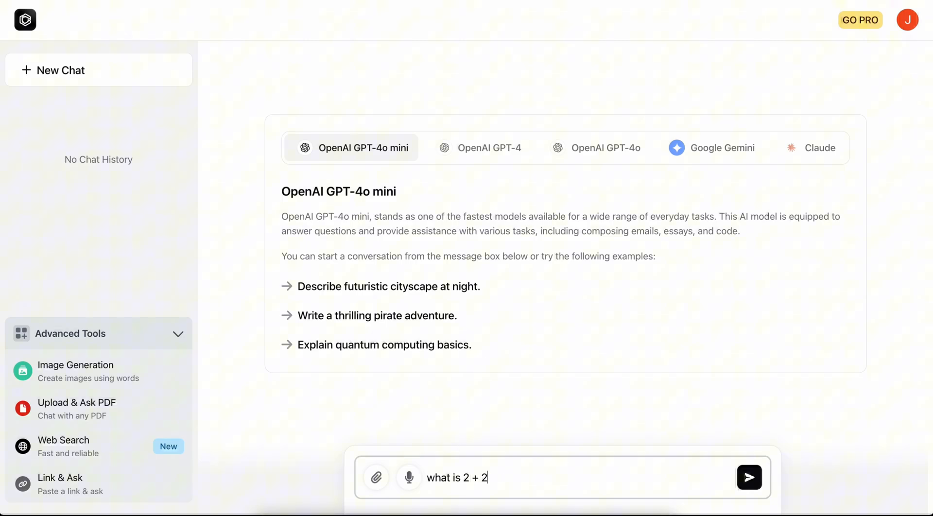
click(749, 477)
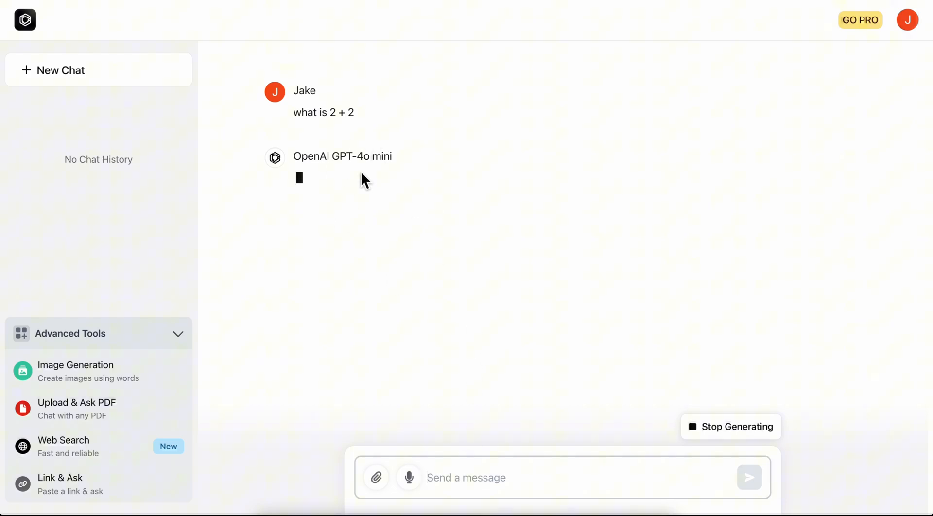
mouse_move(347, 203)
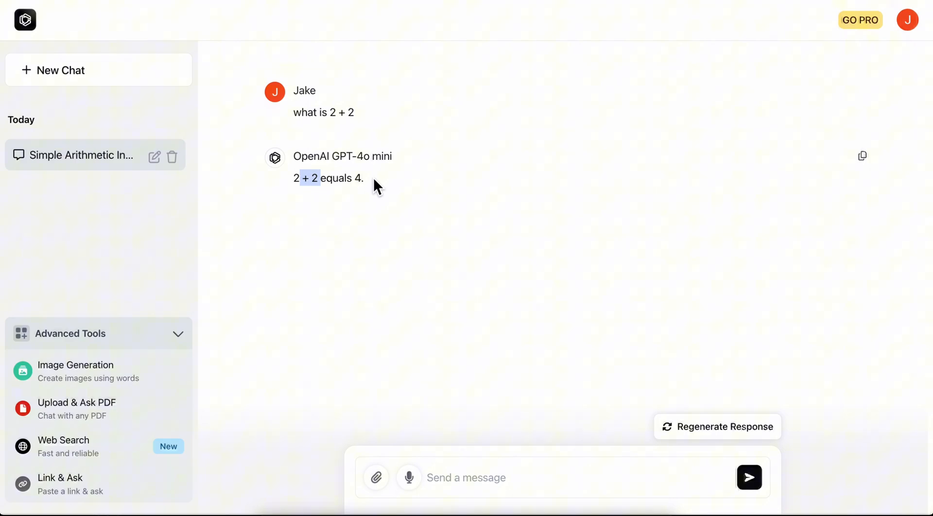
mouse_move(418, 149)
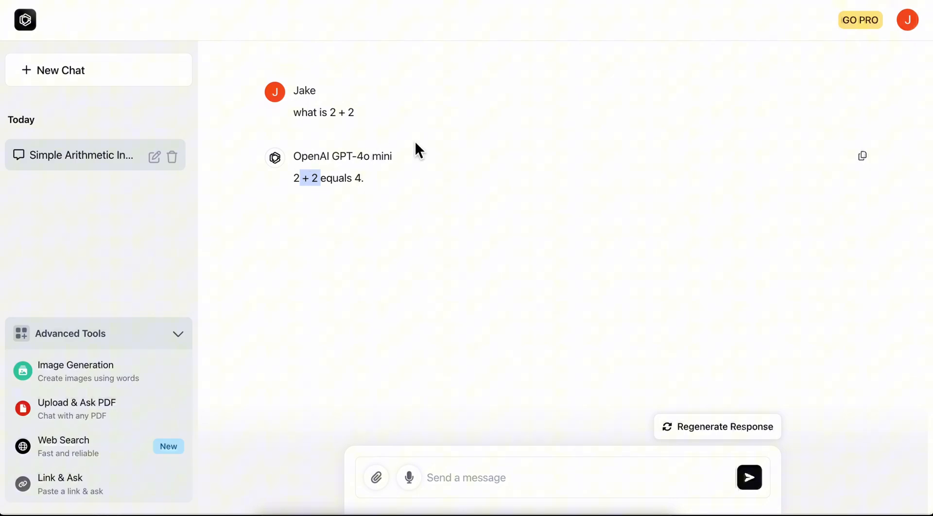
mouse_move(860, 20)
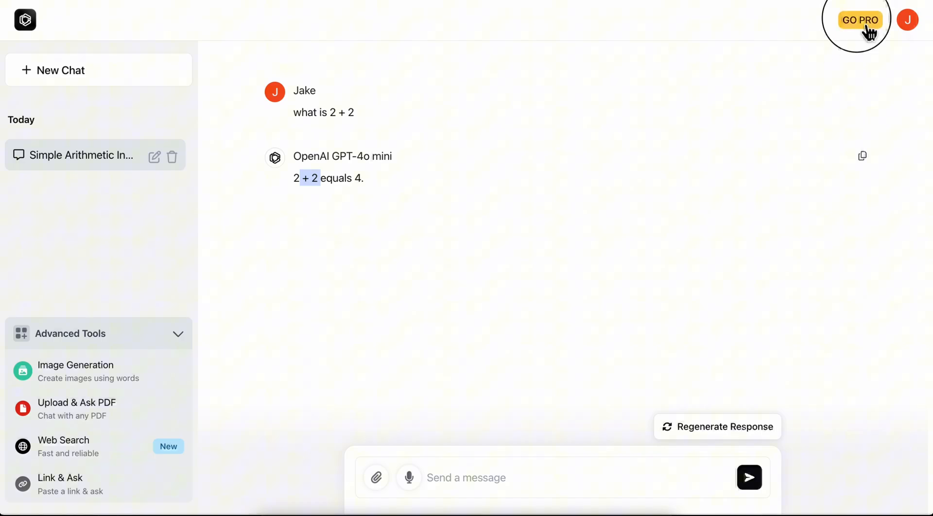
Bring up the Upgrade to Nova Pro dialog via GO PRO at the top right.
click(859, 20)
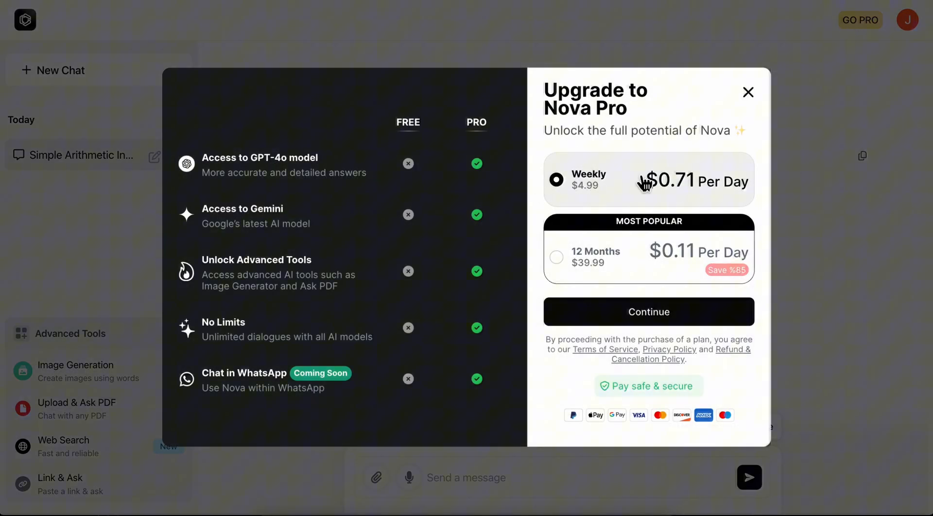
mouse_move(619, 211)
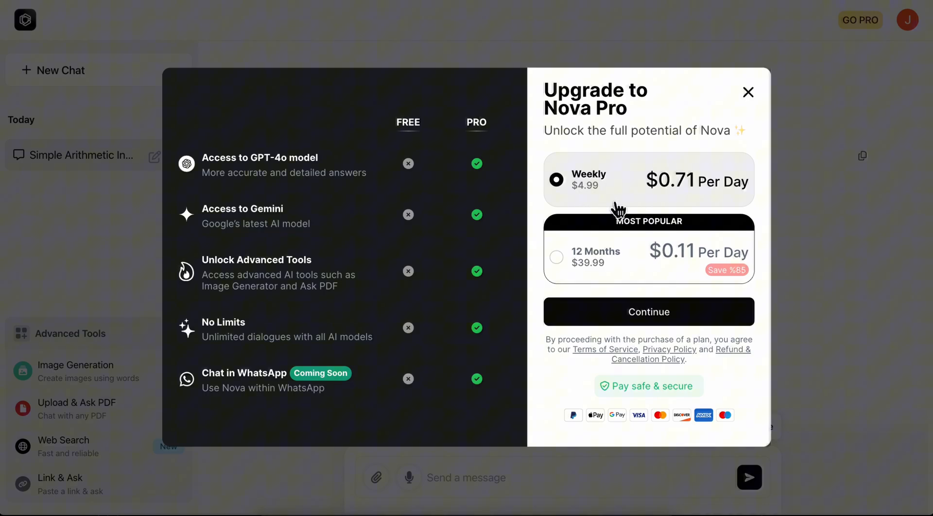
mouse_move(436, 337)
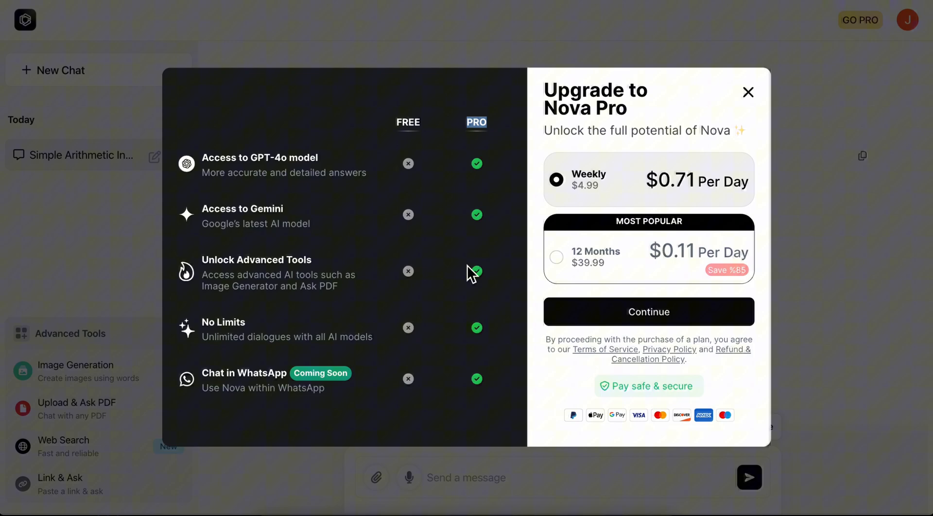
mouse_move(484, 229)
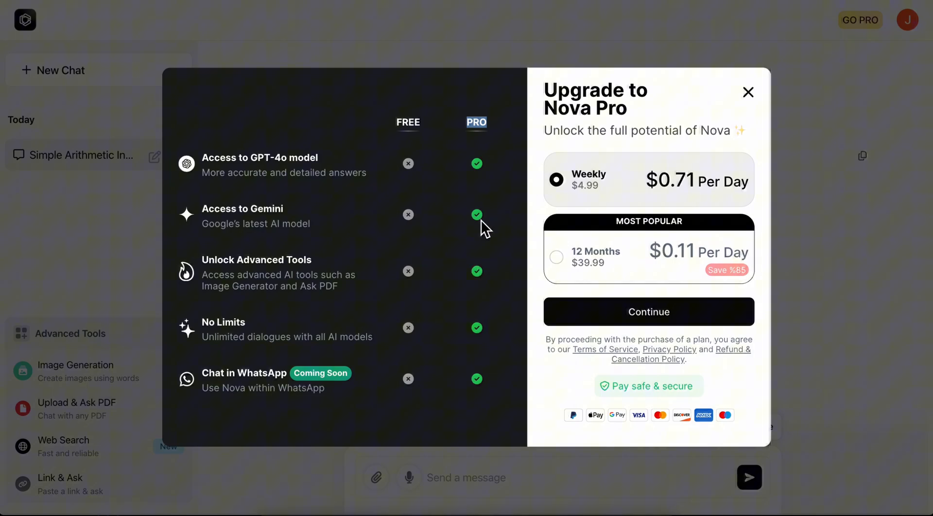